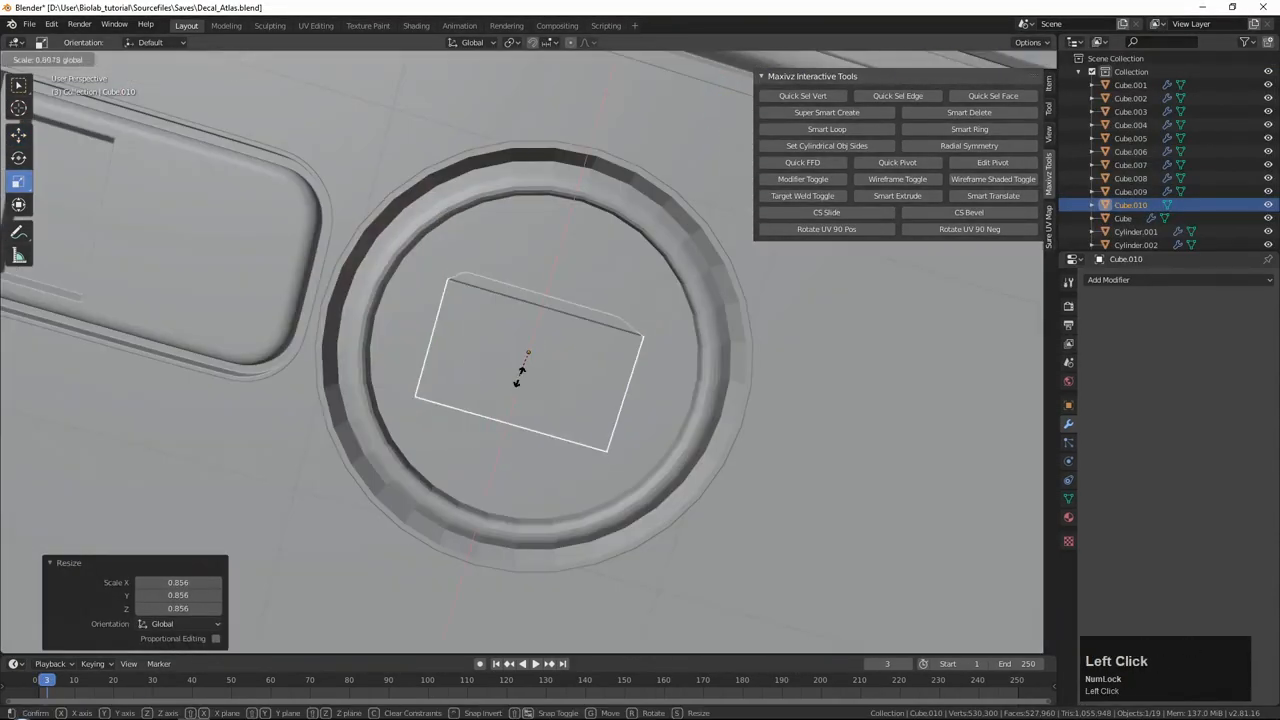
Scale down the decal rectangle so it fits inside the panel's round recess.
drag(530, 350, 530, 280)
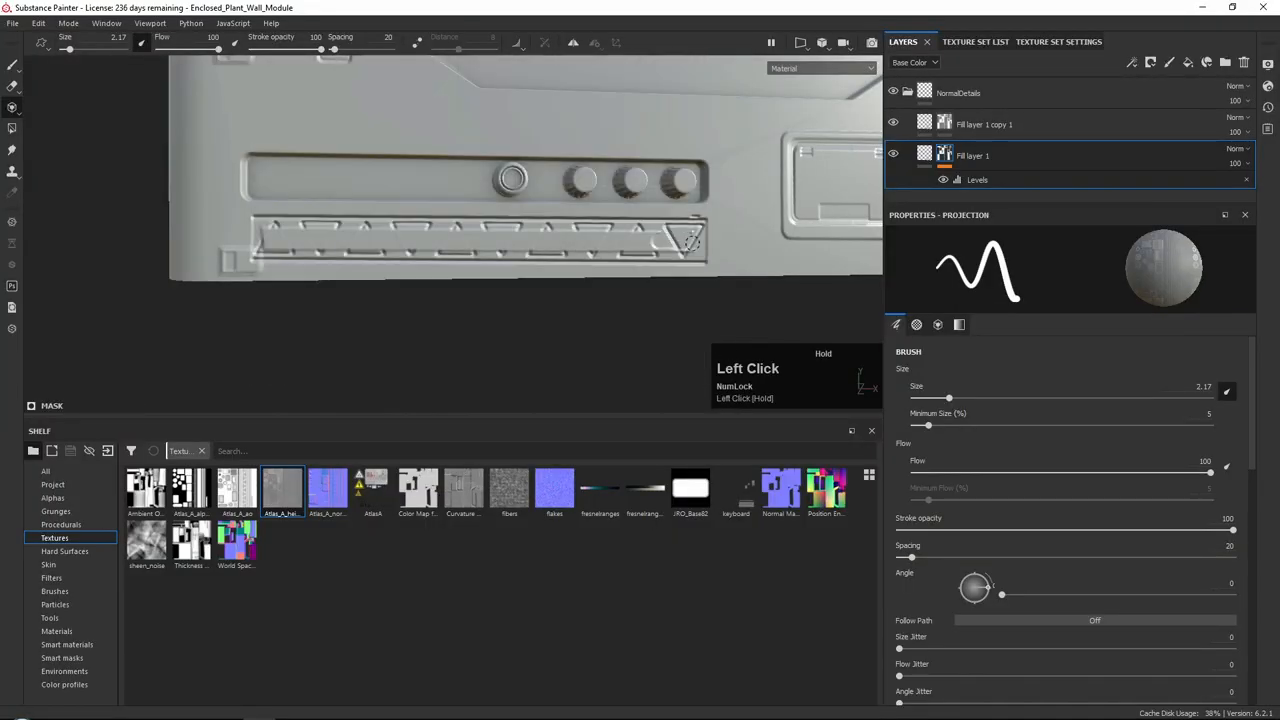
Brush a stroke of surface detail across the plant wall module's panel.
drag(680, 244, 340, 248)
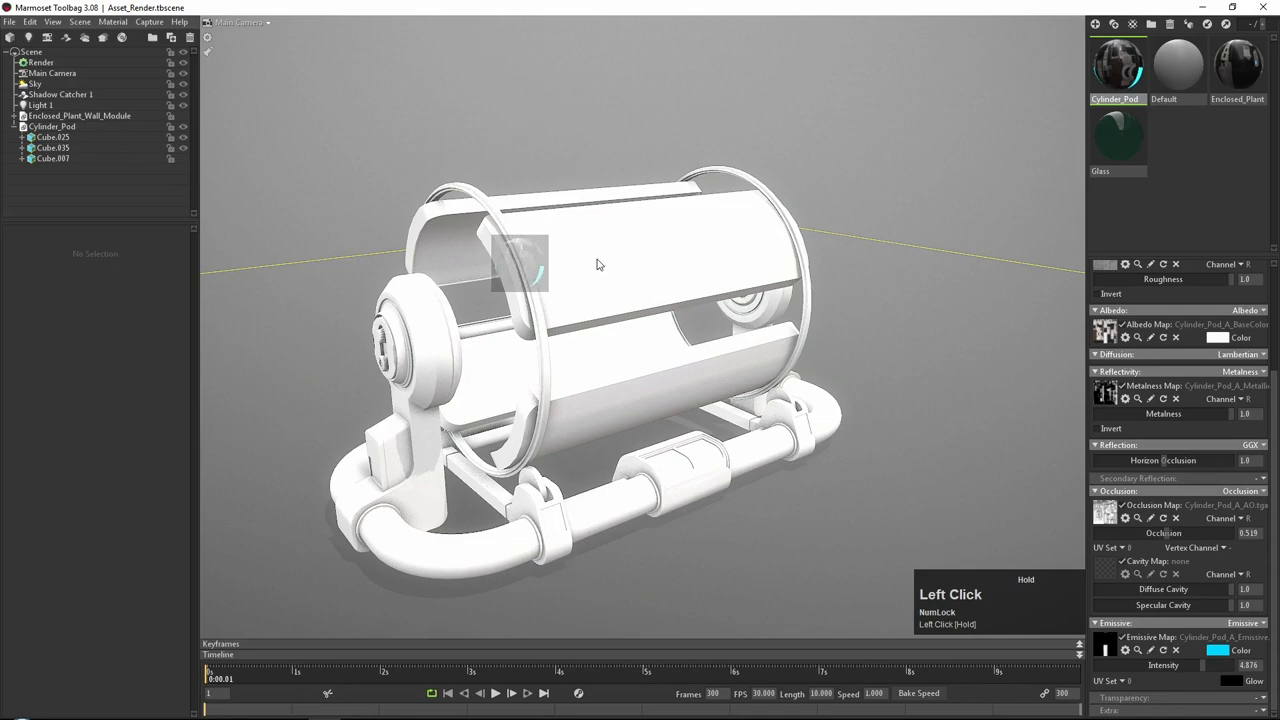
Select the Cylinder_Pod material to assign its albedo, metalness, occlusion and emissive maps.
click(1116, 136)
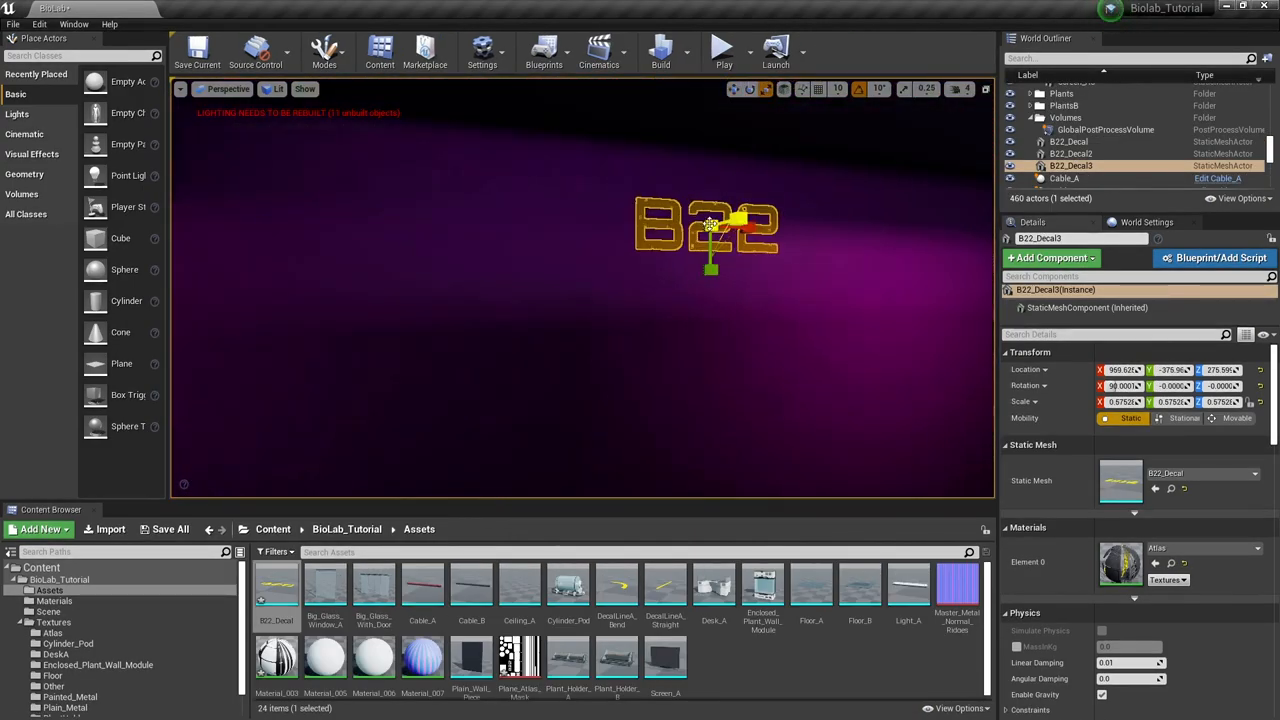
Move the B22_Decal actor into place and save the BioLab map.
drag(710, 224, 584, 236)
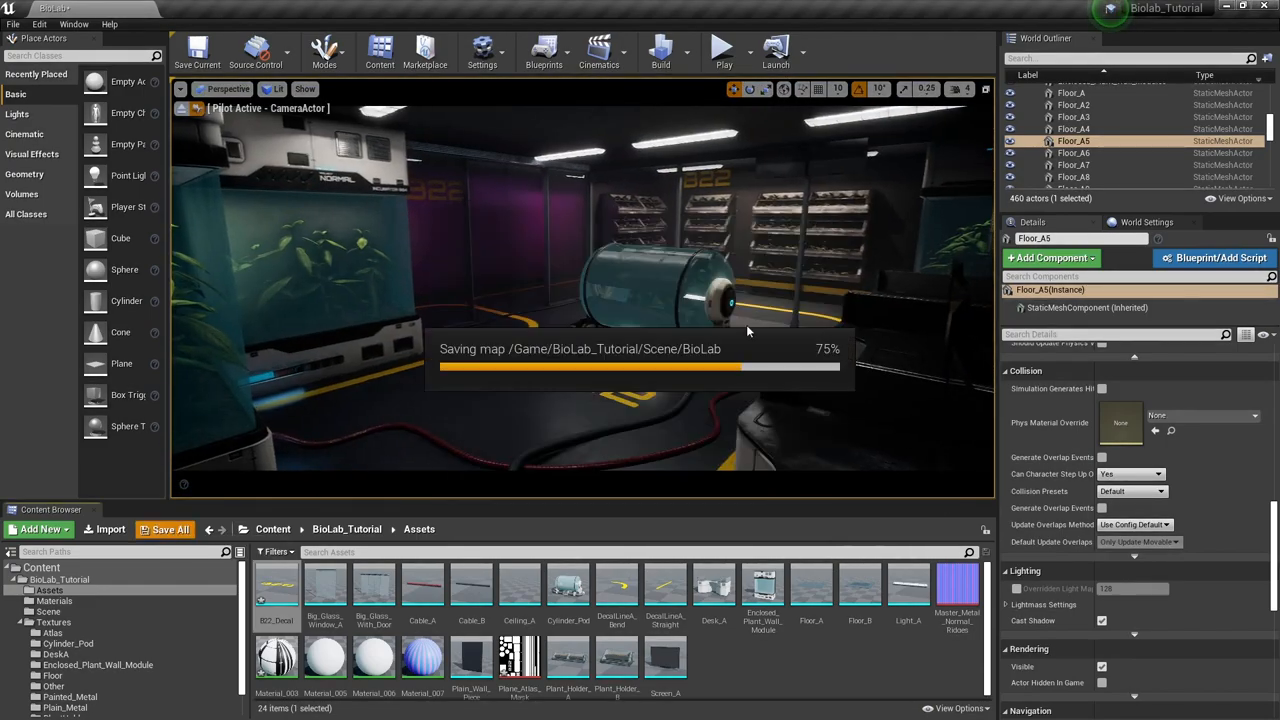
click(724, 48)
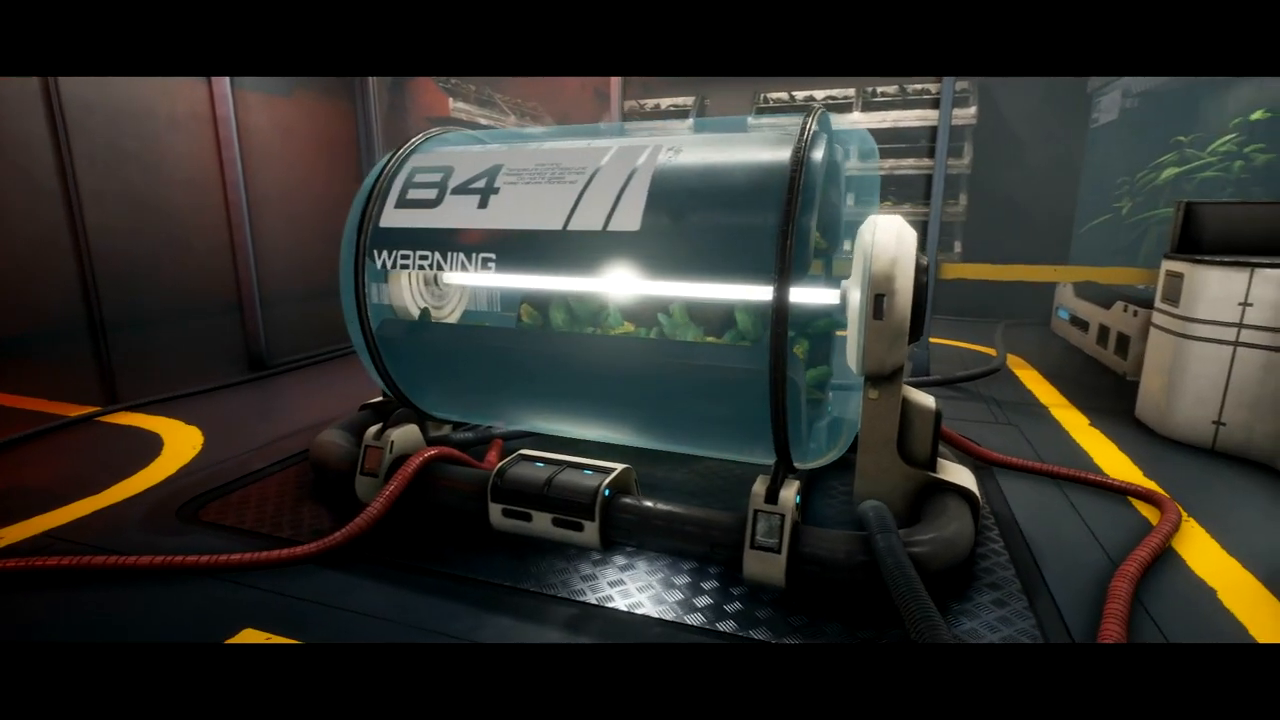